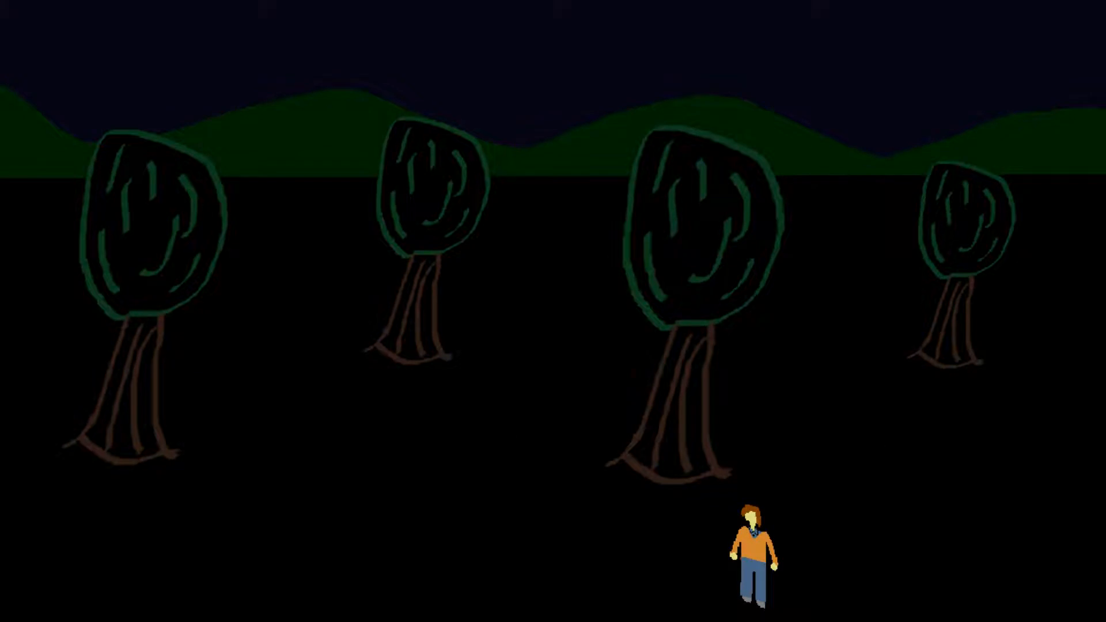
# Walk the orange-shirted character left until it reaches the far left edge of the forest.
pyautogui.press('Left')
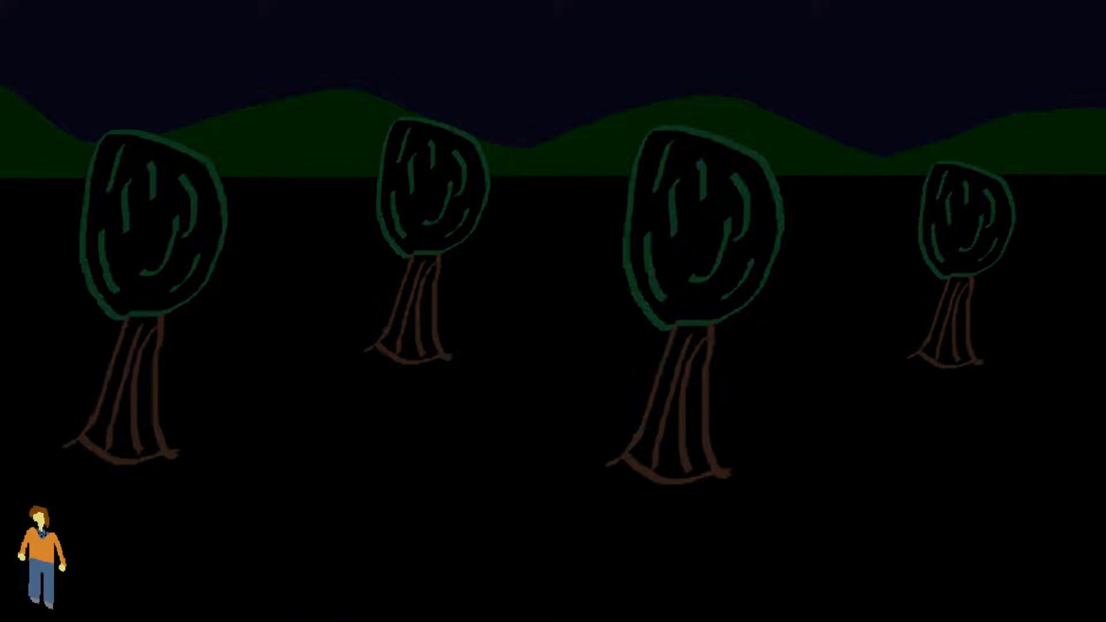